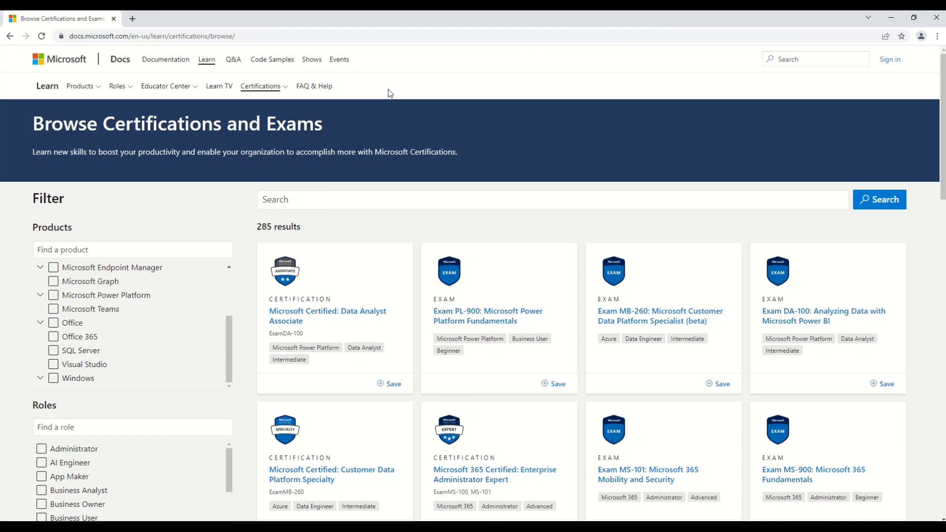
mouse_move(270, 148)
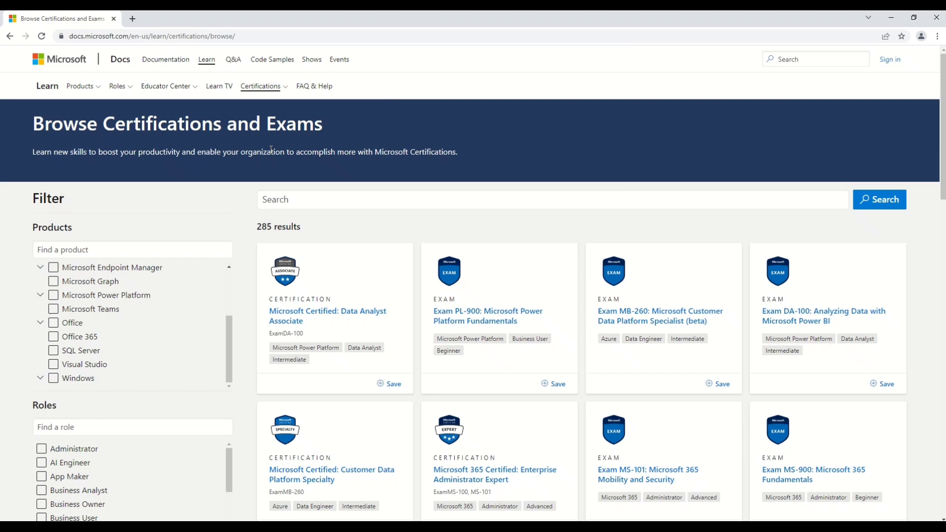
Highlight 'Exams', apply the Beginner level filter, and scroll to the AZ-900 and Azure Fundamentals cards.
double_click(295, 124)
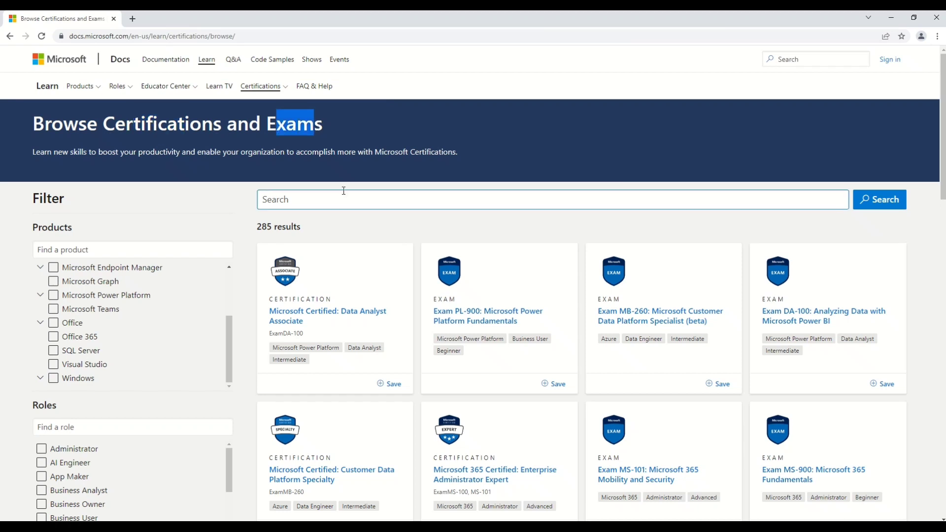
mouse_move(245, 299)
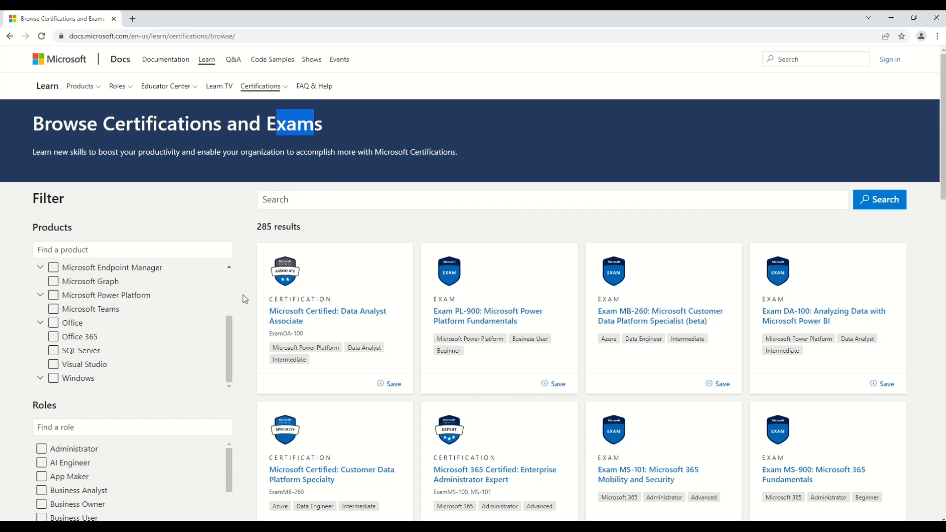
scroll("down", 3)
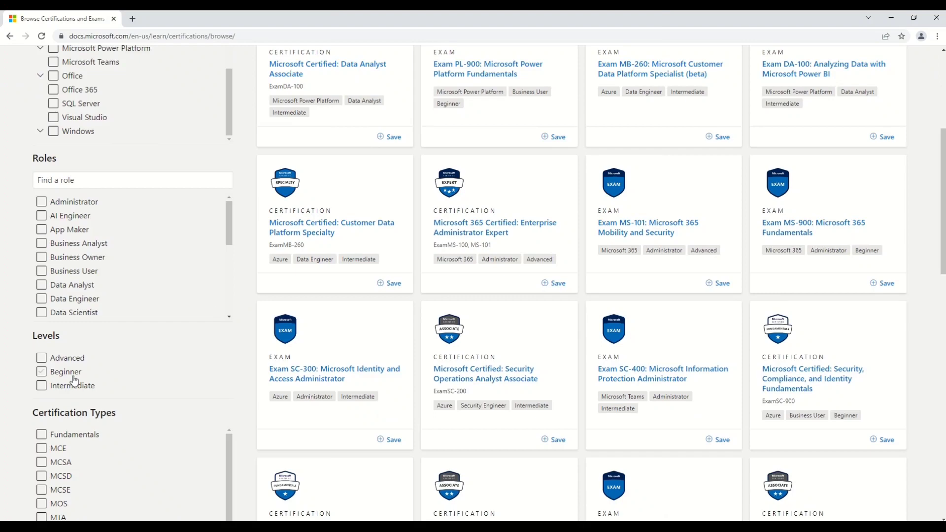
left_click(40, 371)
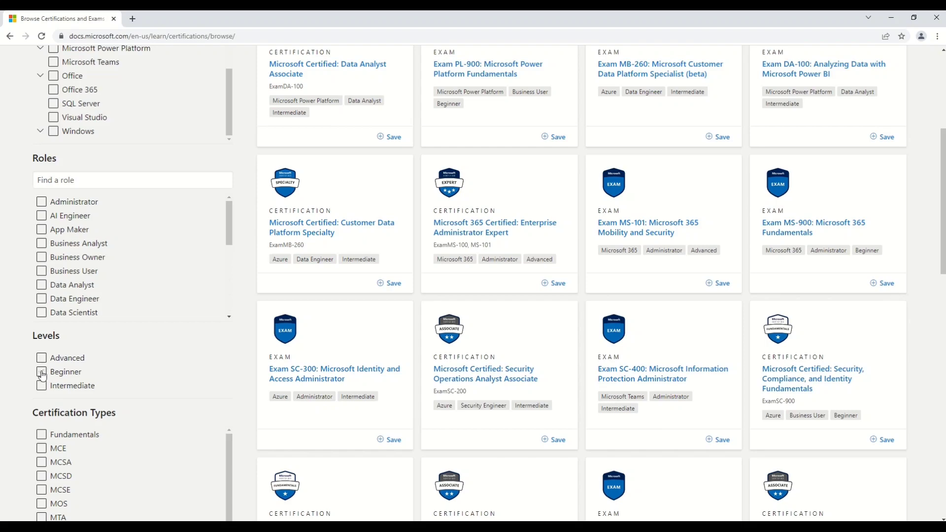
left_click(41, 371)
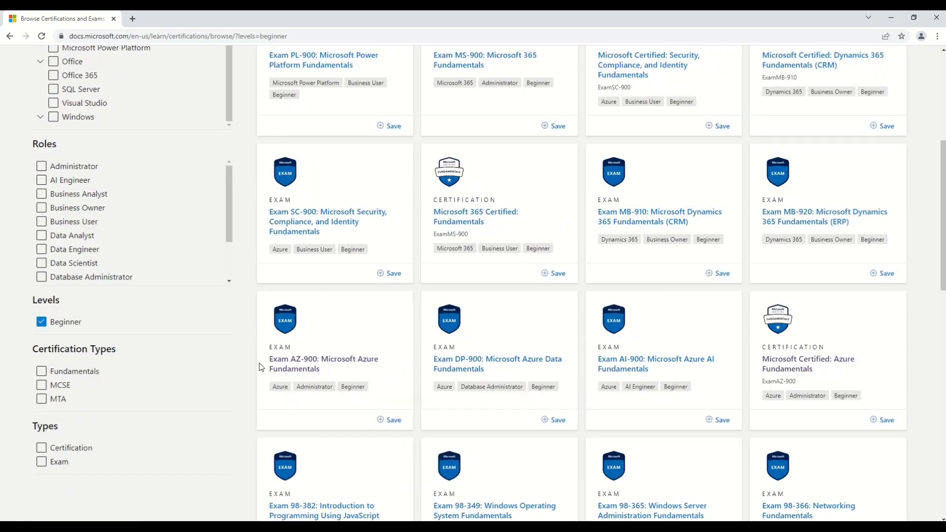
scroll("up", 3)
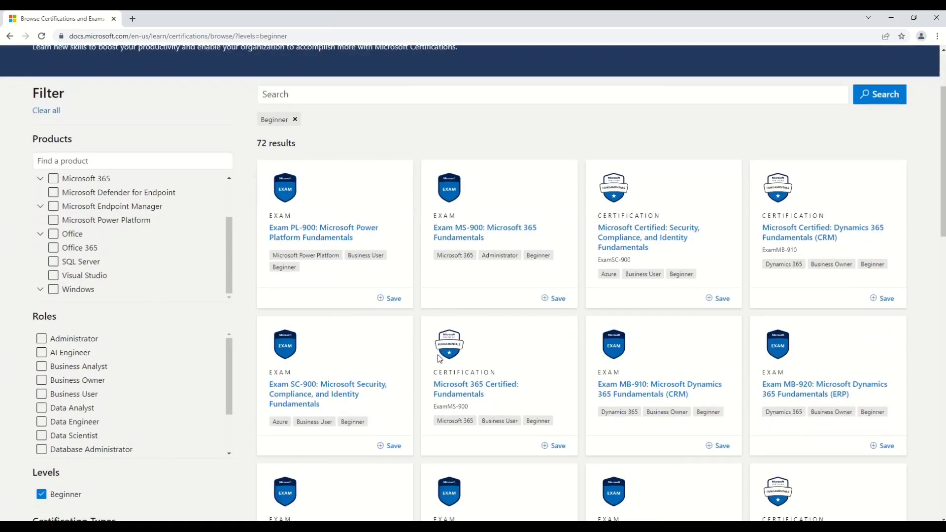
scroll("down", 3)
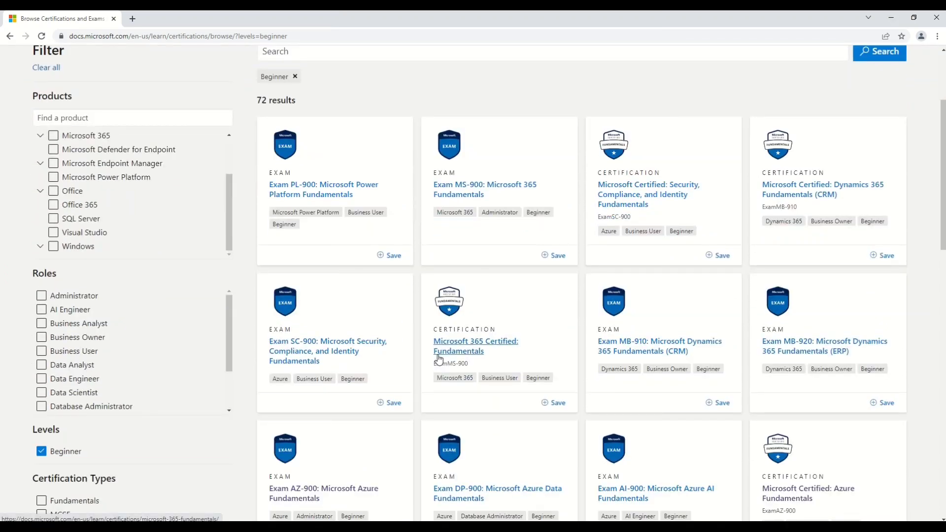
scroll("down", 3)
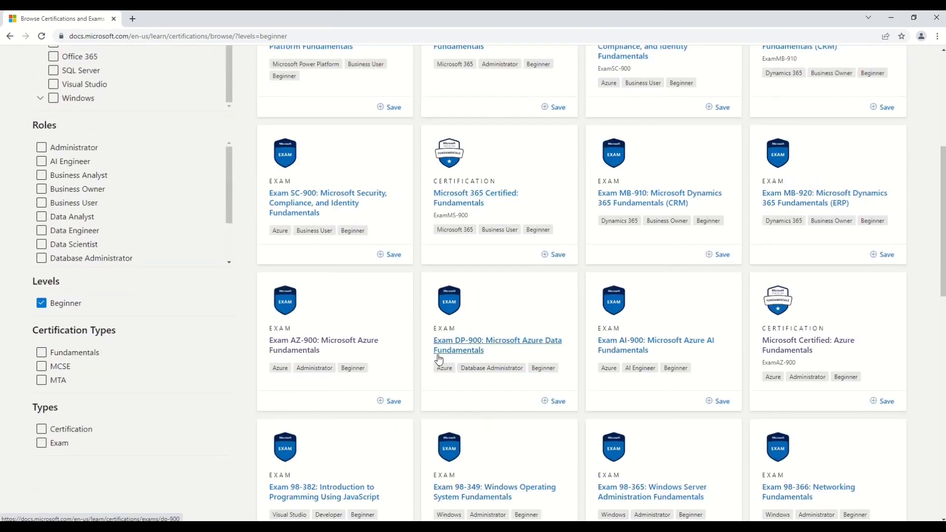
mouse_move(355, 307)
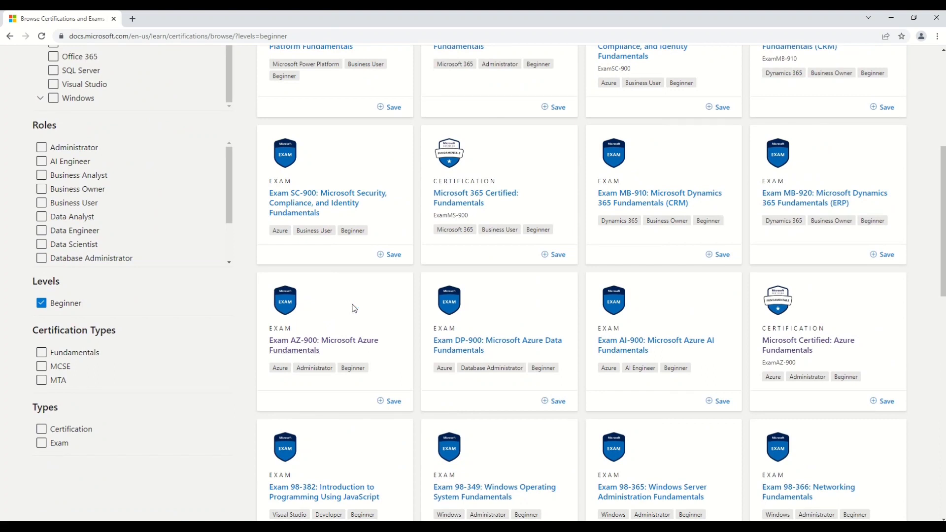
mouse_move(313, 396)
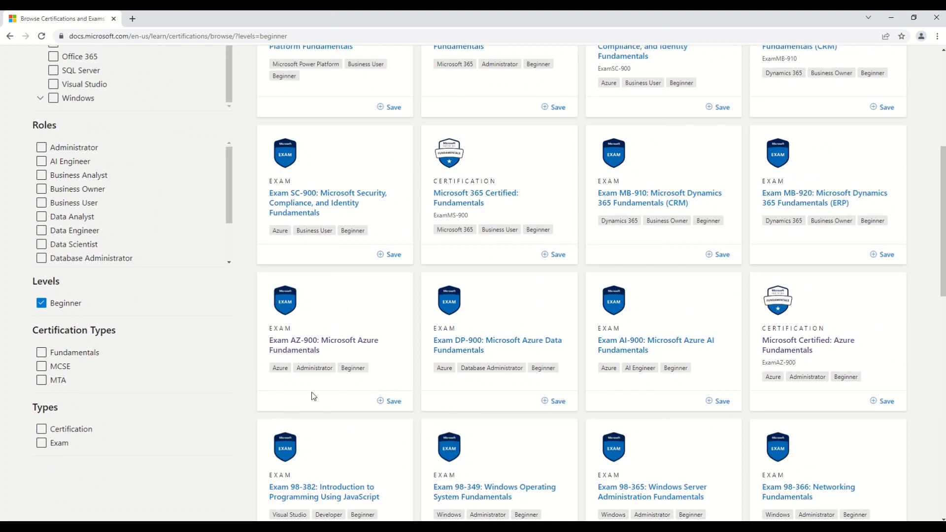
mouse_move(301, 360)
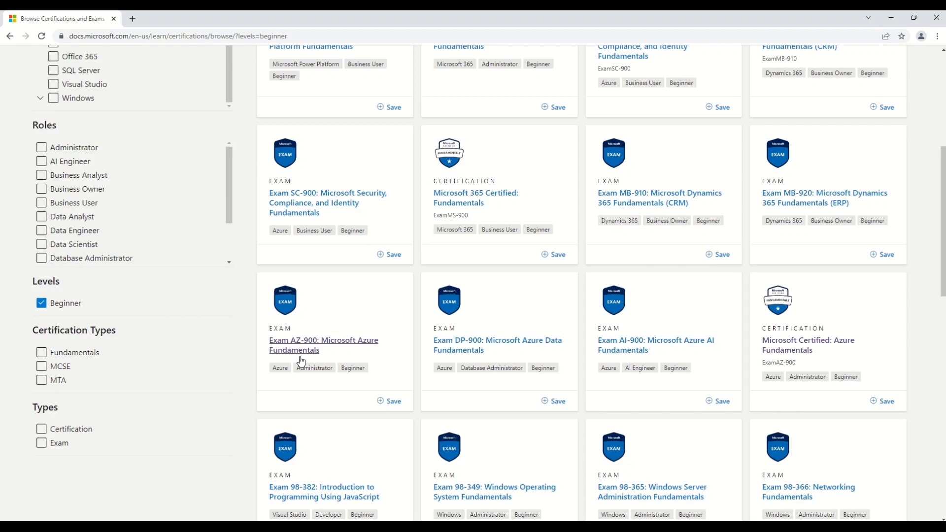
mouse_move(336, 347)
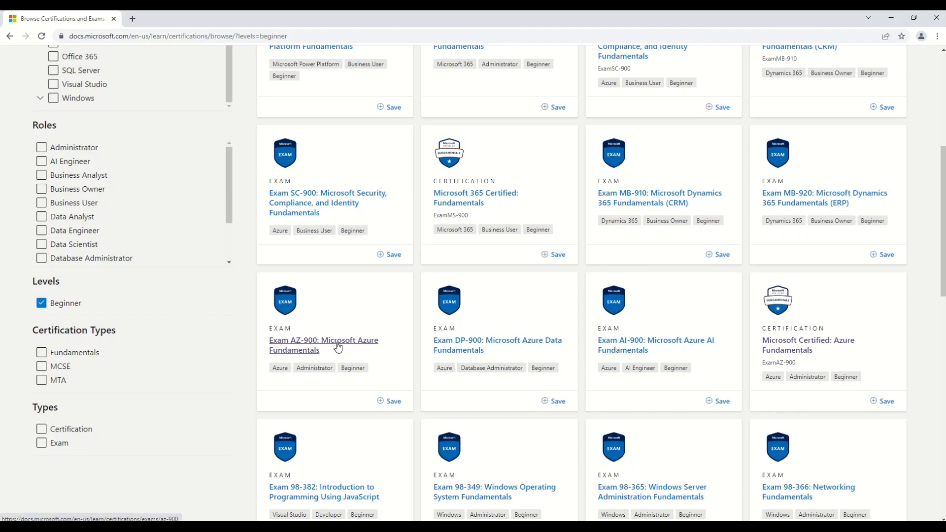
mouse_move(783, 363)
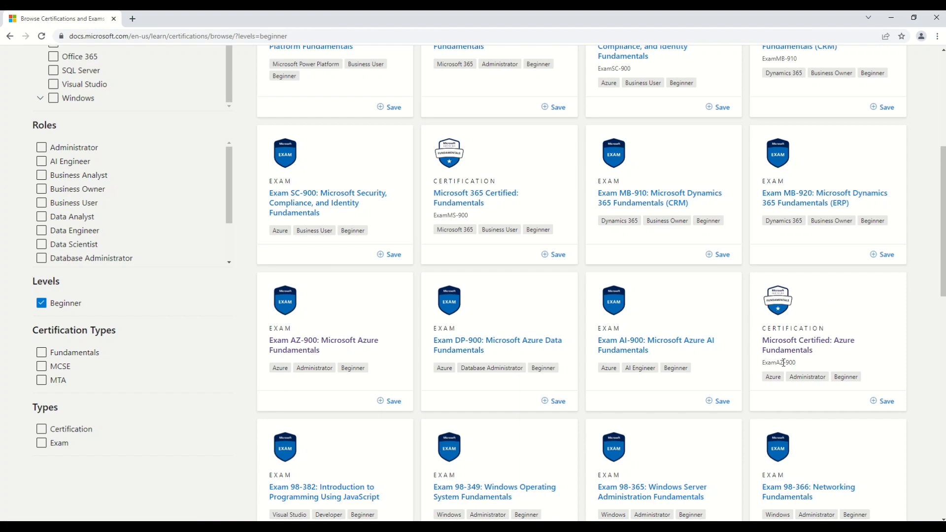
mouse_move(784, 360)
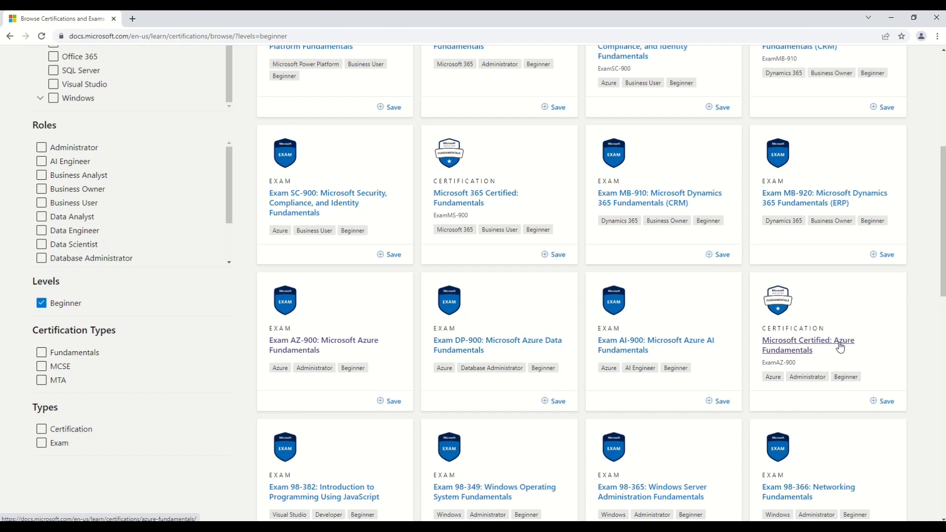
Browse the Beginner results showing AZ-900, DP-900, AI-900 and the Azure Fundamentals certification.
scroll("down", 3)
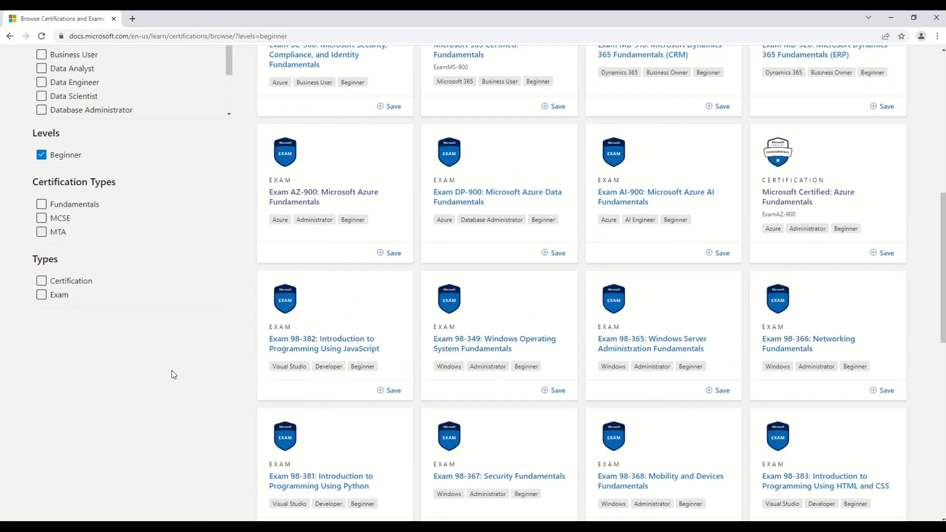
mouse_move(14, 287)
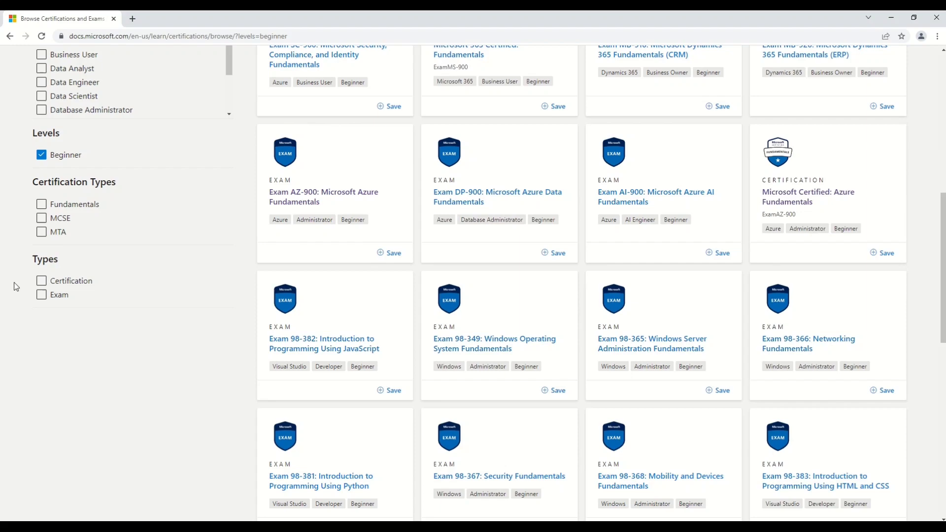
mouse_move(59, 327)
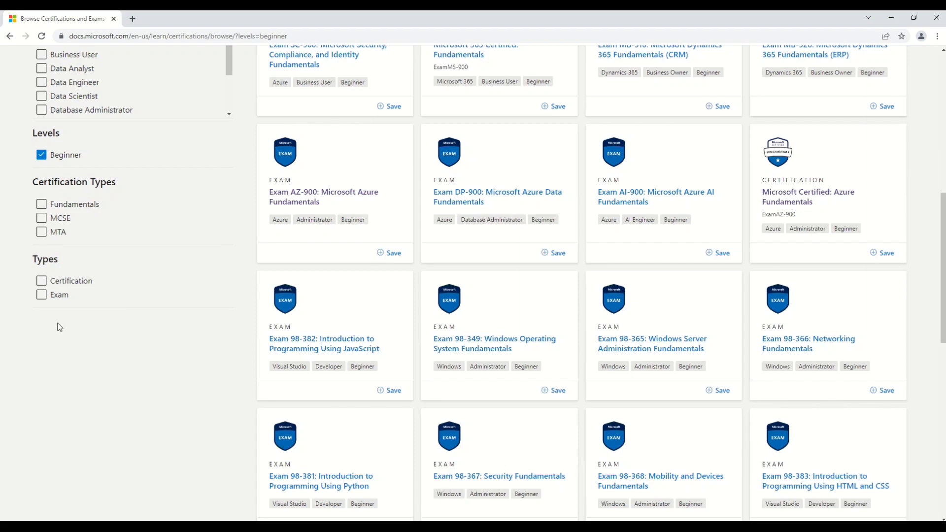
mouse_move(58, 309)
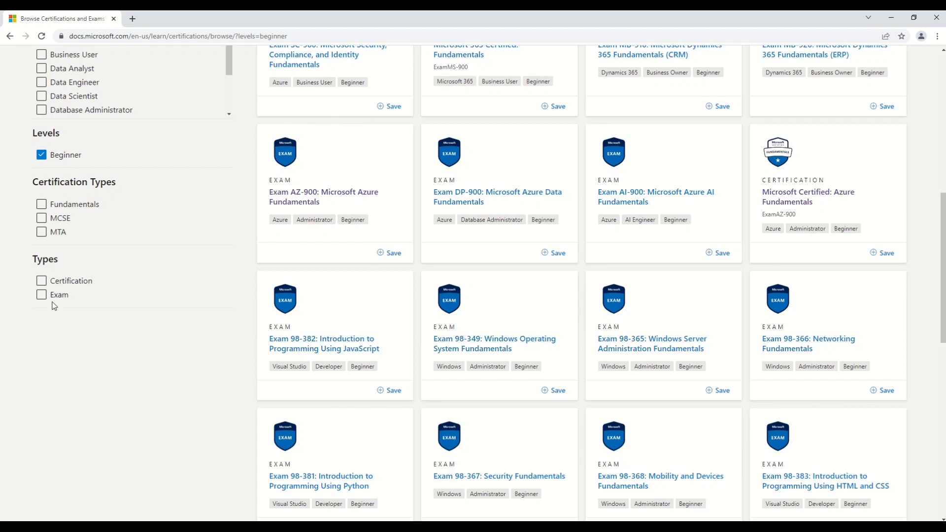
scroll("up", 3)
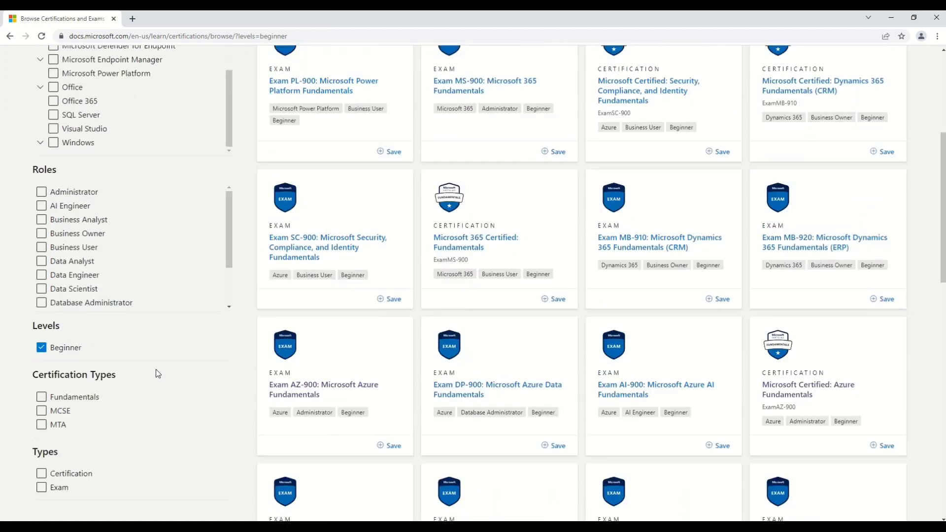
scroll("up", 3)
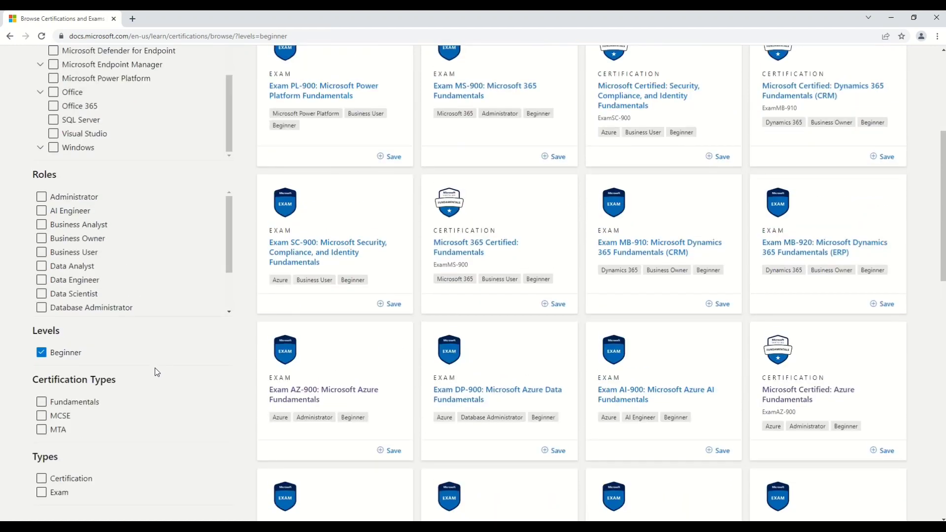
mouse_move(338, 350)
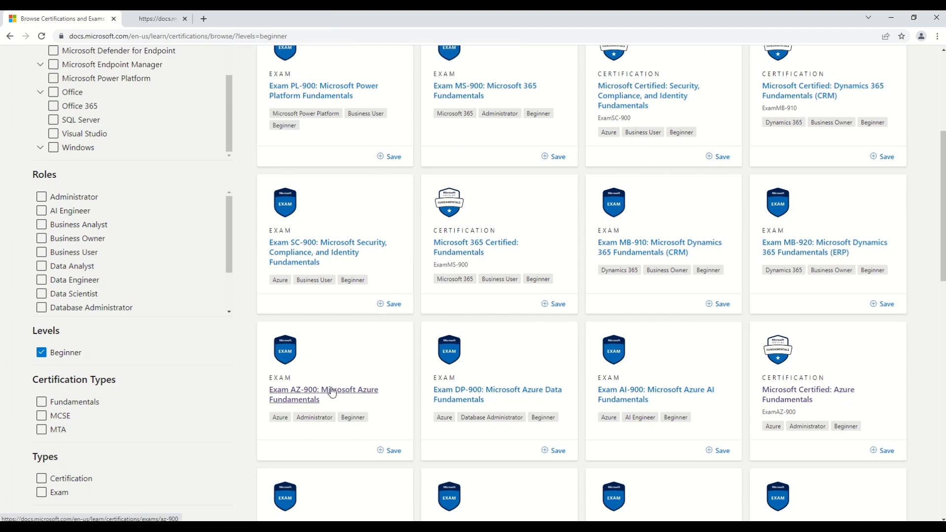
Open the AZ-900 exam page and scroll to Schedule exam showing the $99 USD price.
left_click(323, 394)
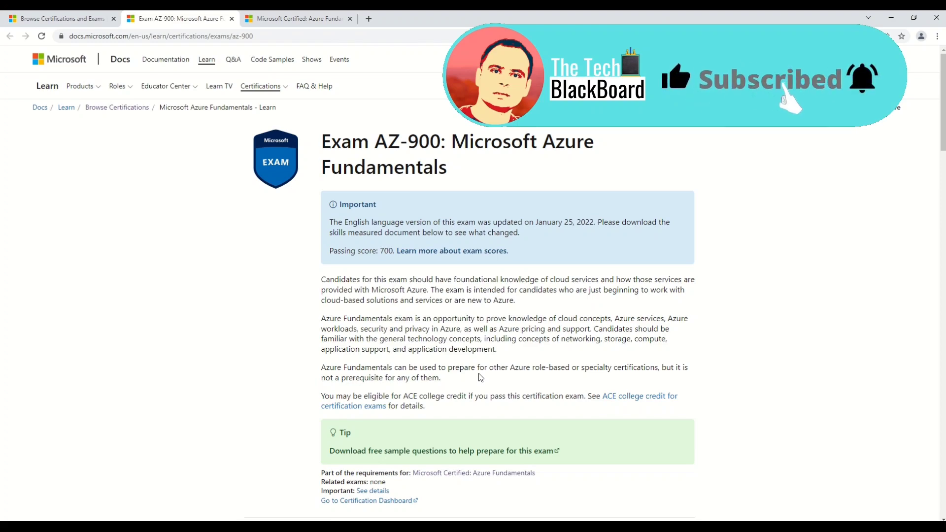
scroll("down", 3)
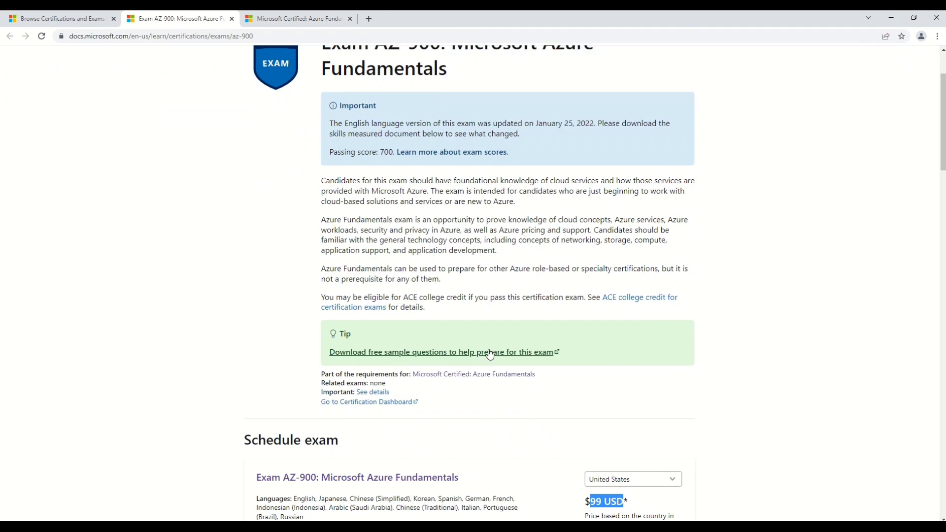
scroll("down", 3)
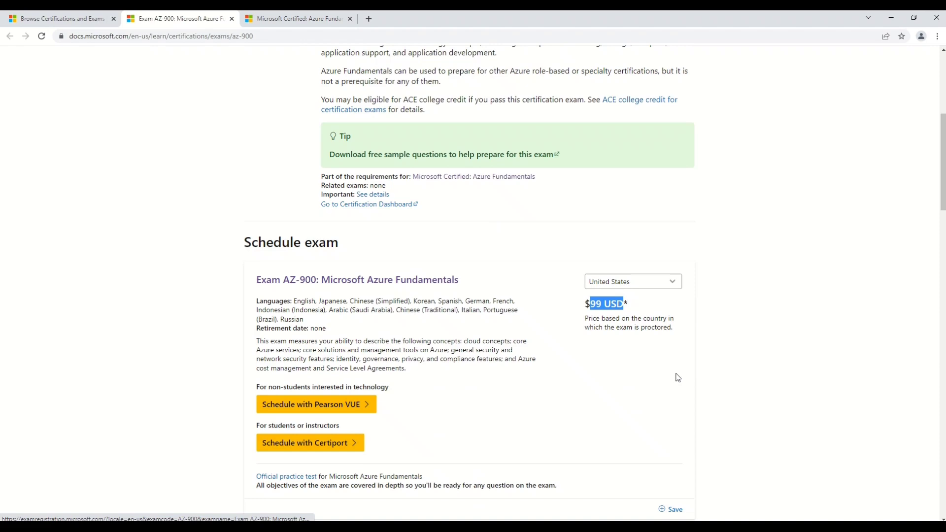
scroll("up", 3)
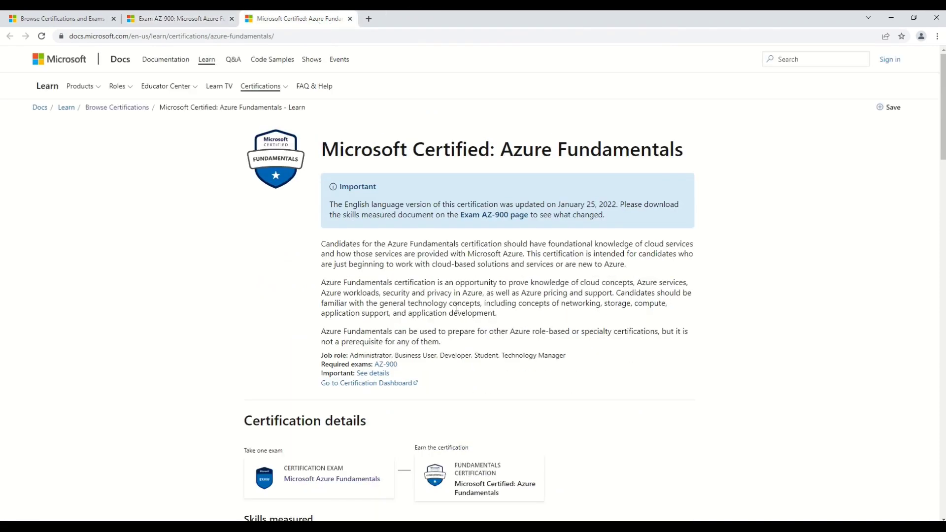
mouse_move(518, 353)
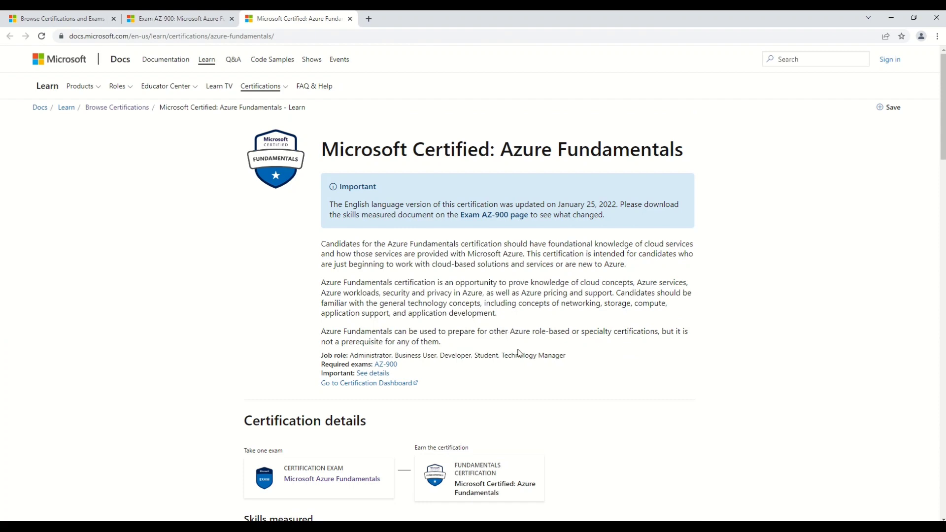
Scroll through the Azure Fundamentals skills measured list and Online - Free learning paths.
scroll("down", 3)
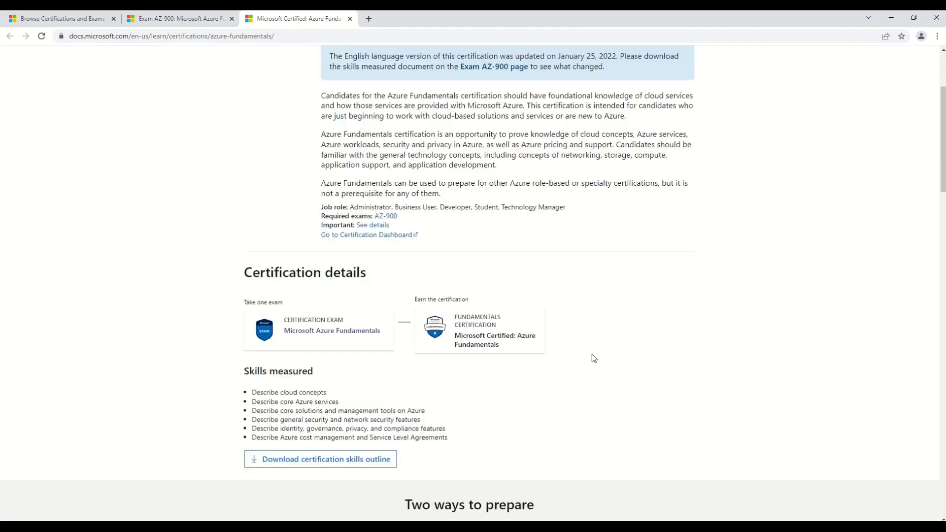
scroll("down", 3)
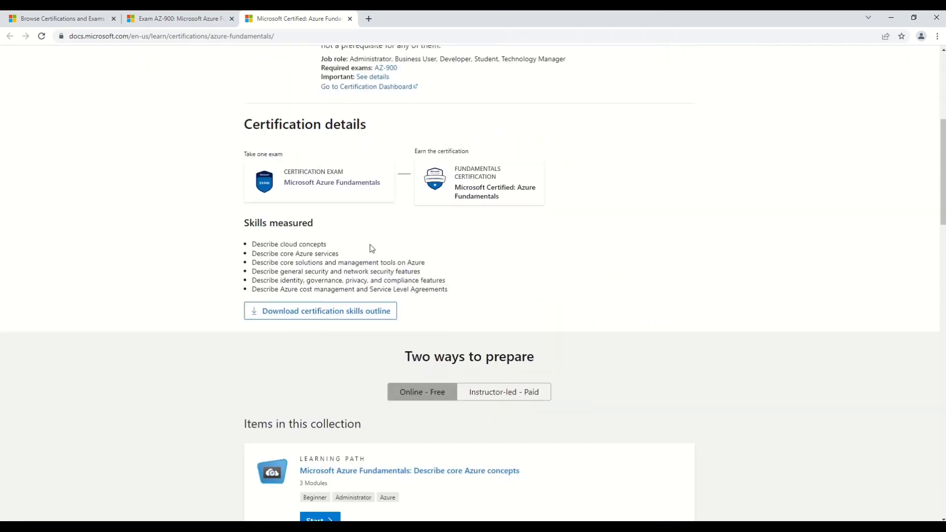
scroll("down", 3)
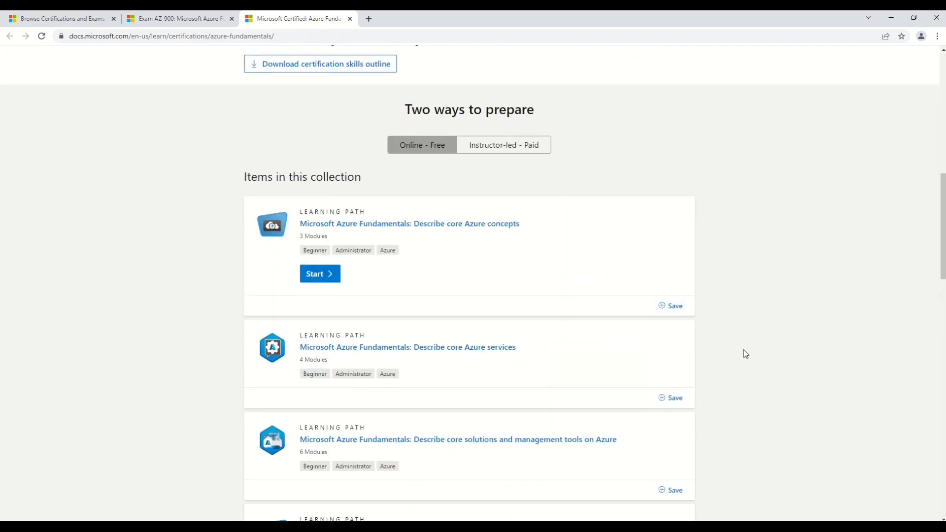
mouse_move(370, 304)
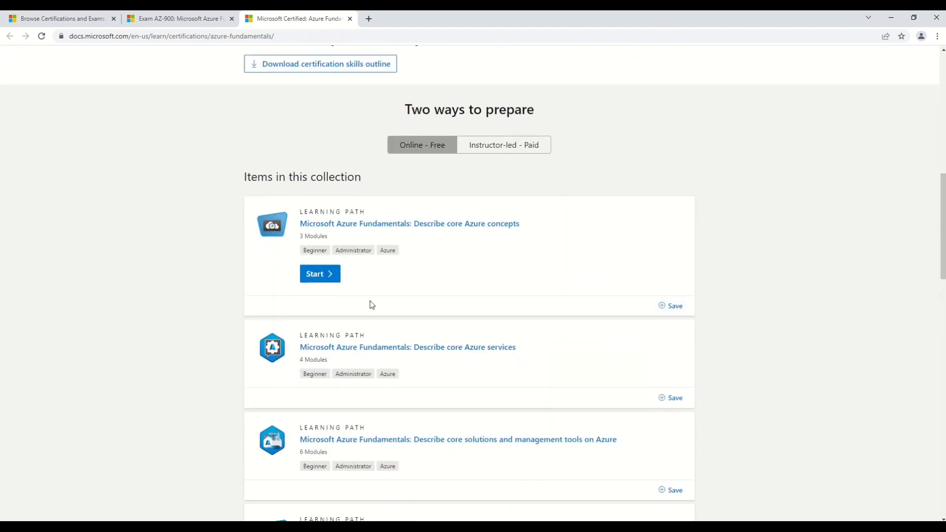
mouse_move(520, 339)
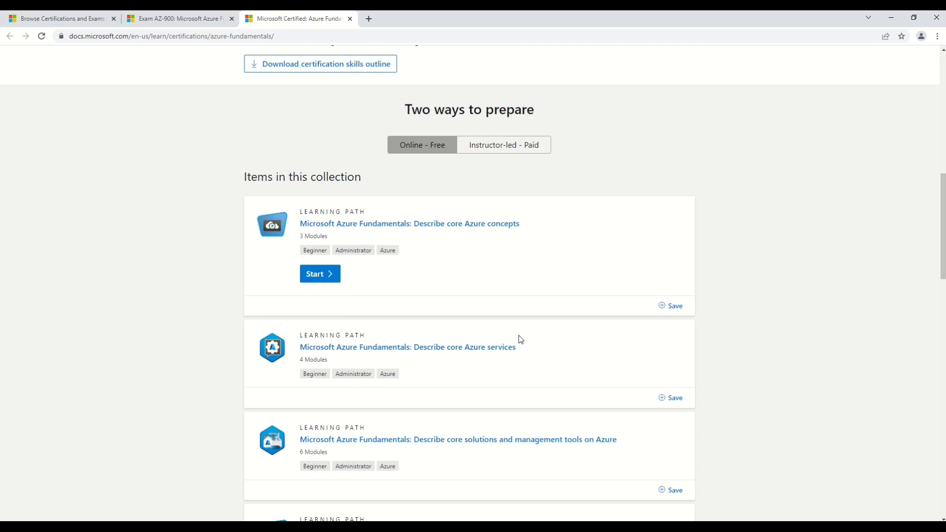
scroll("down", 3)
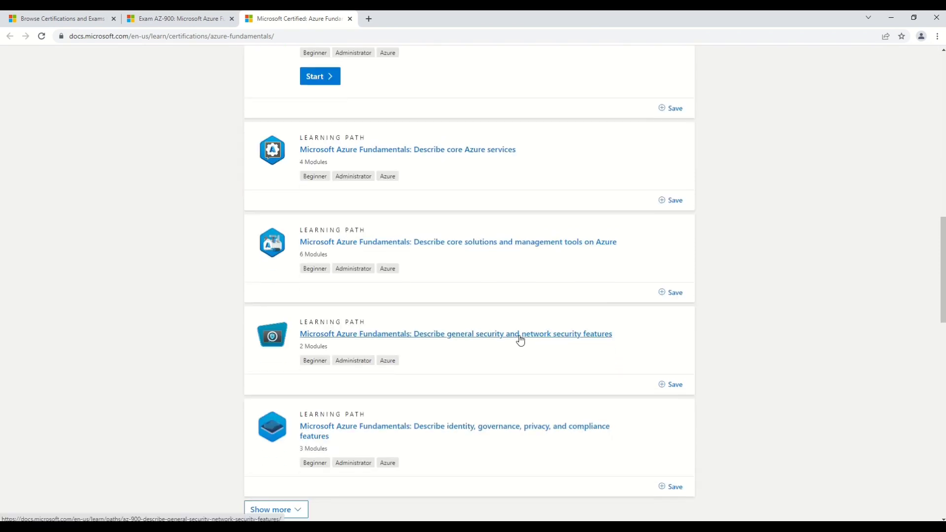
scroll("up", 3)
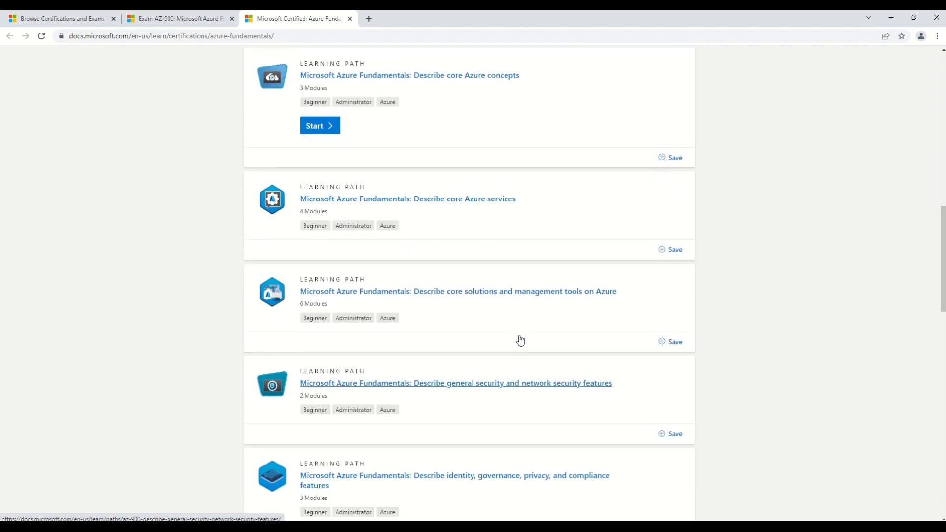
scroll("up", 3)
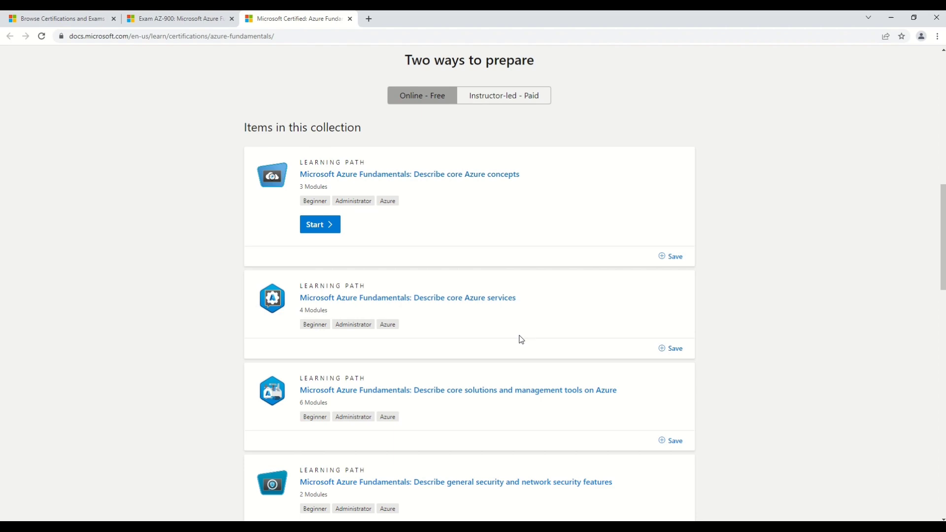
Return to Certification details and highlight the 'Take one exam' requirement for AZ-900.
scroll("up", 3)
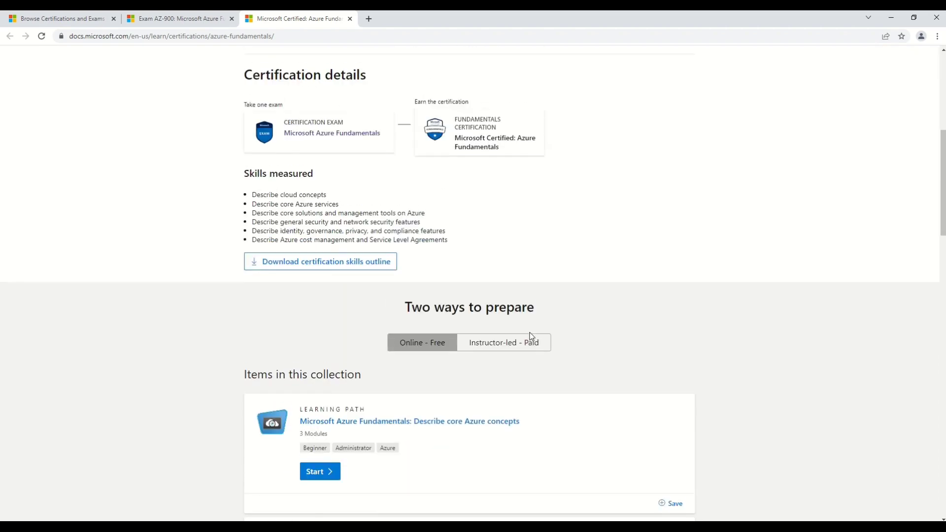
scroll("up", 3)
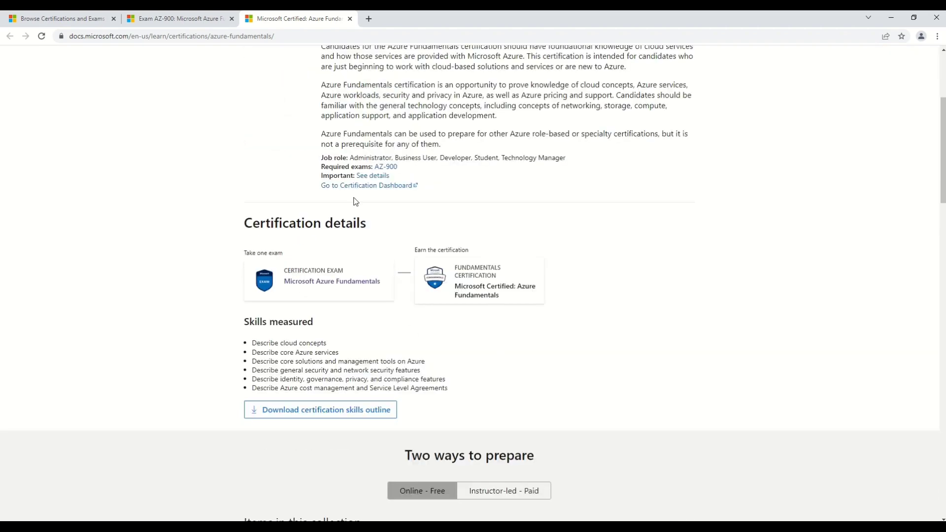
mouse_move(524, 272)
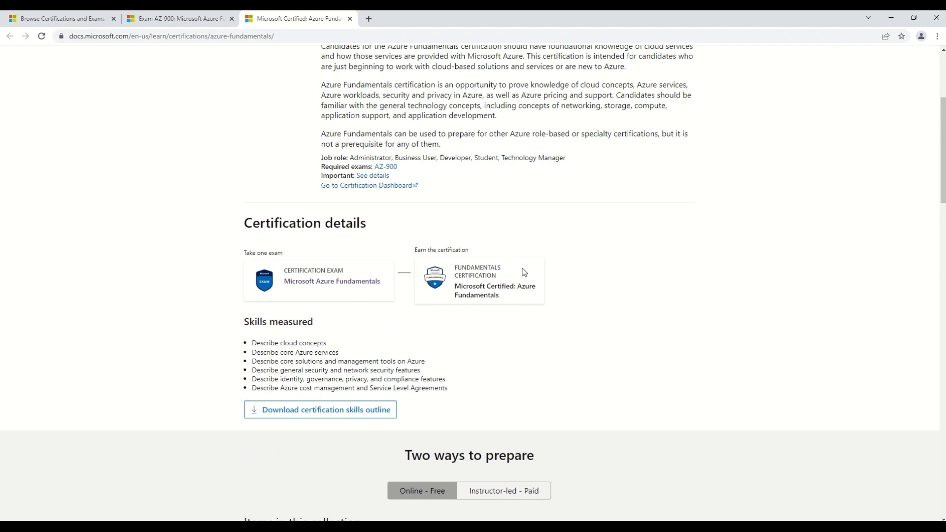
mouse_move(317, 266)
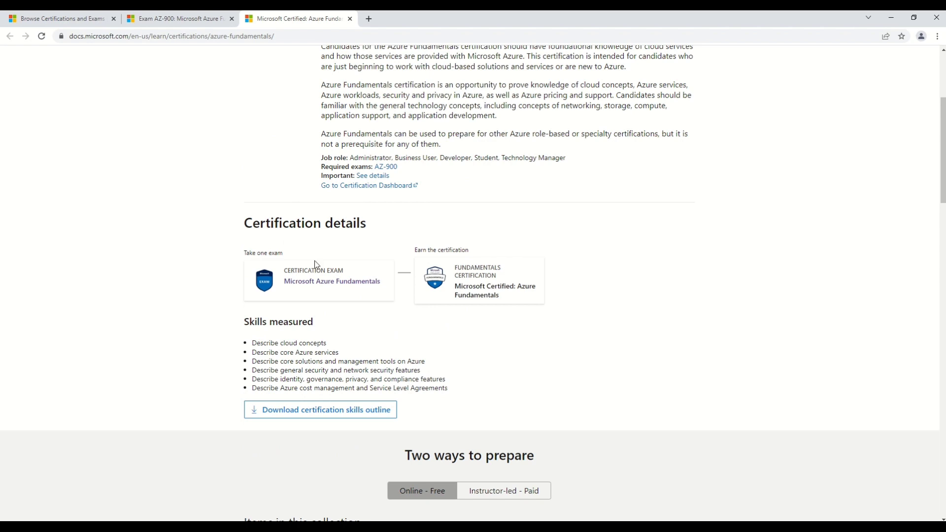
mouse_move(309, 259)
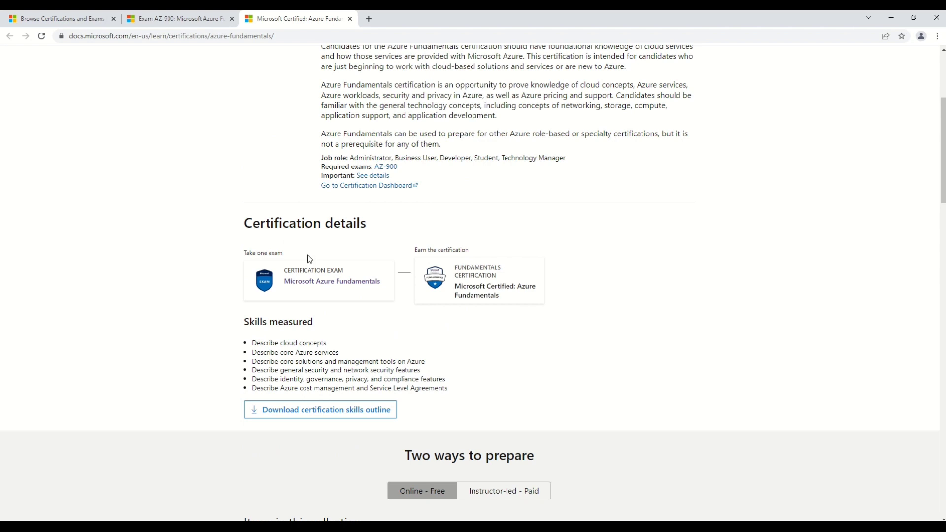
mouse_move(454, 301)
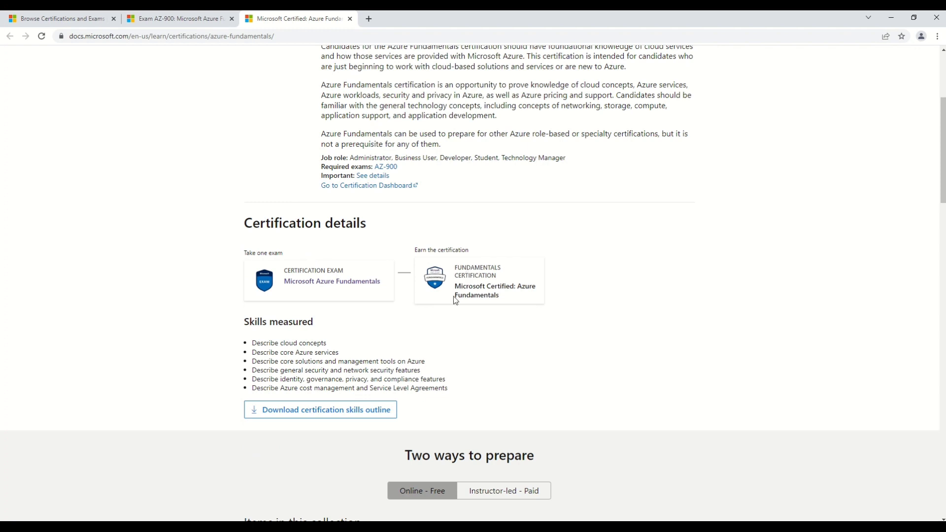
mouse_move(364, 272)
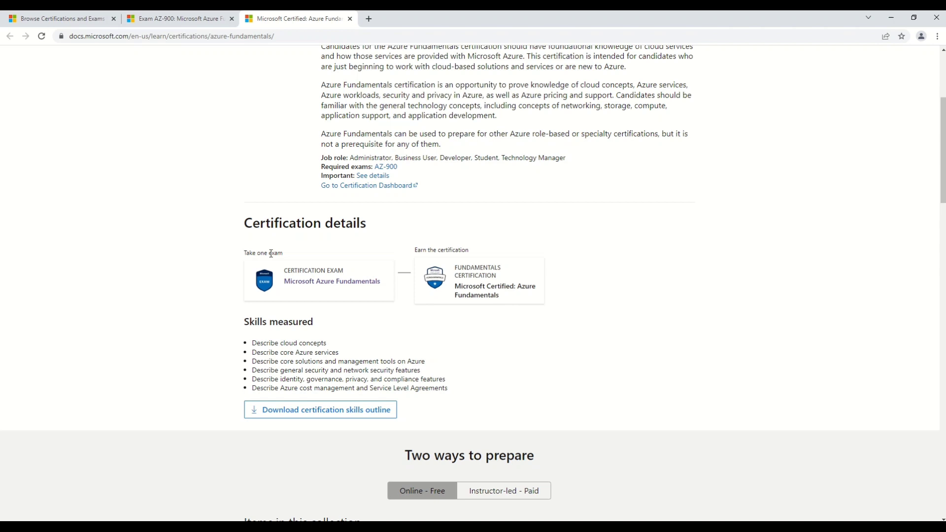
double_click(263, 253)
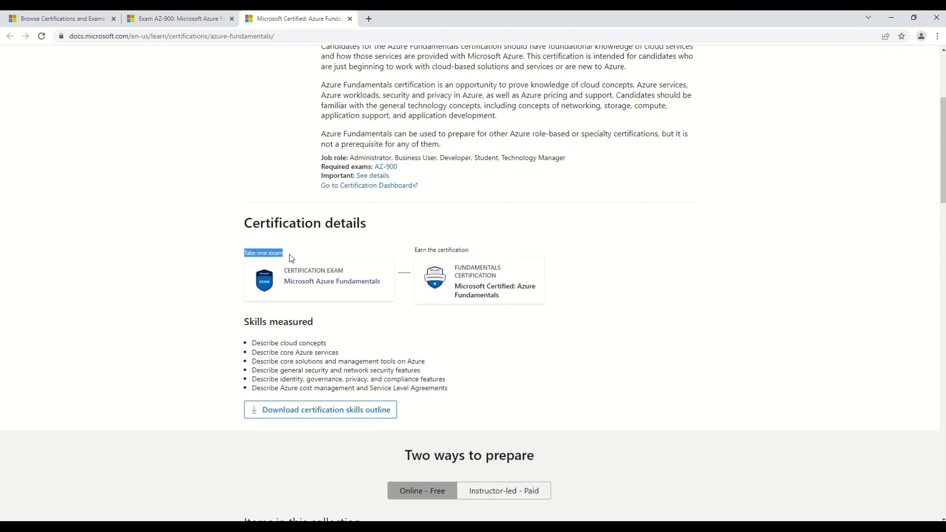
mouse_move(416, 246)
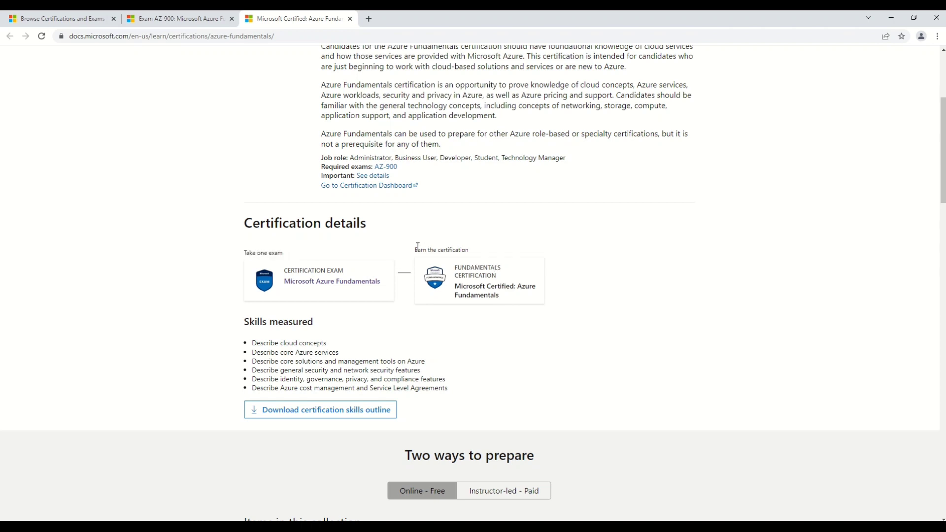
mouse_move(523, 266)
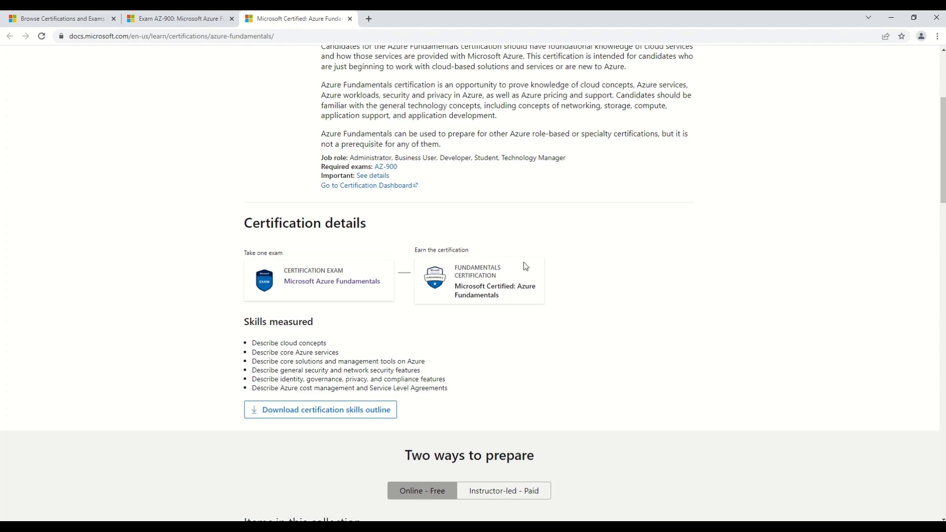
mouse_move(572, 280)
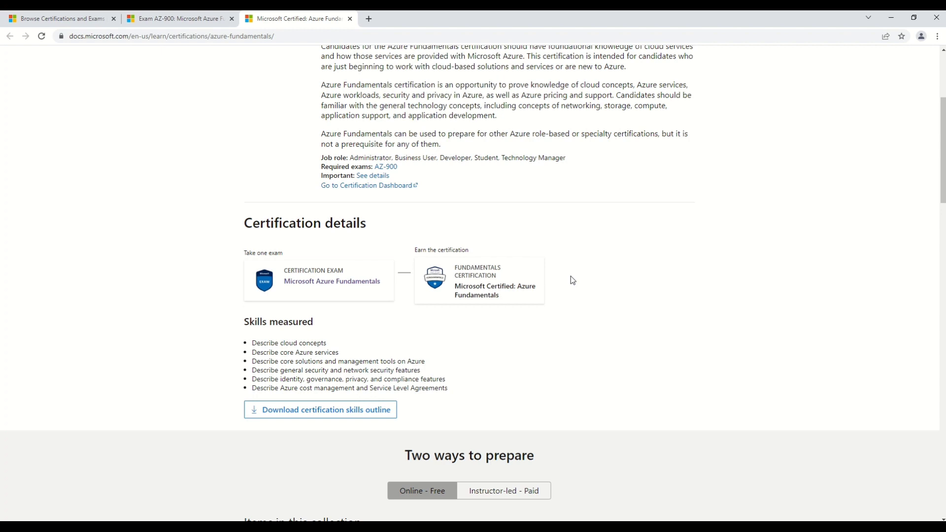
mouse_move(343, 251)
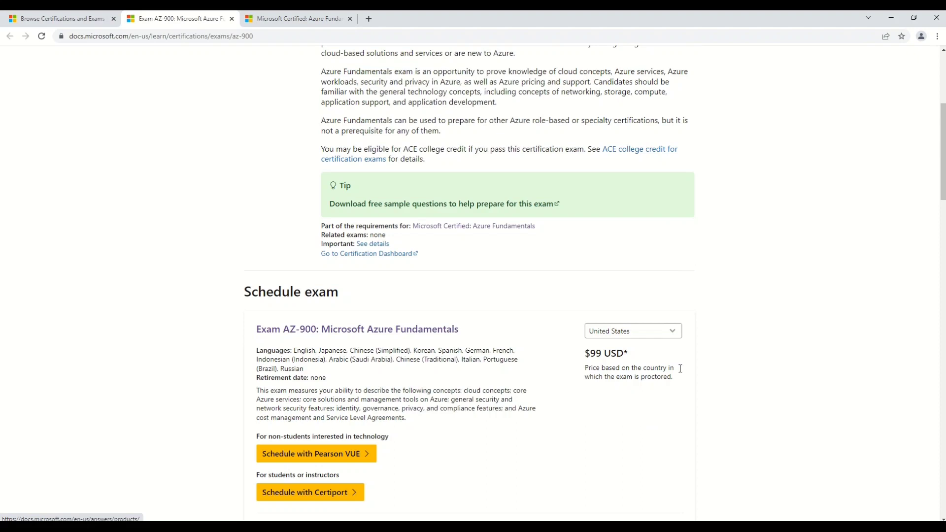
mouse_move(680, 371)
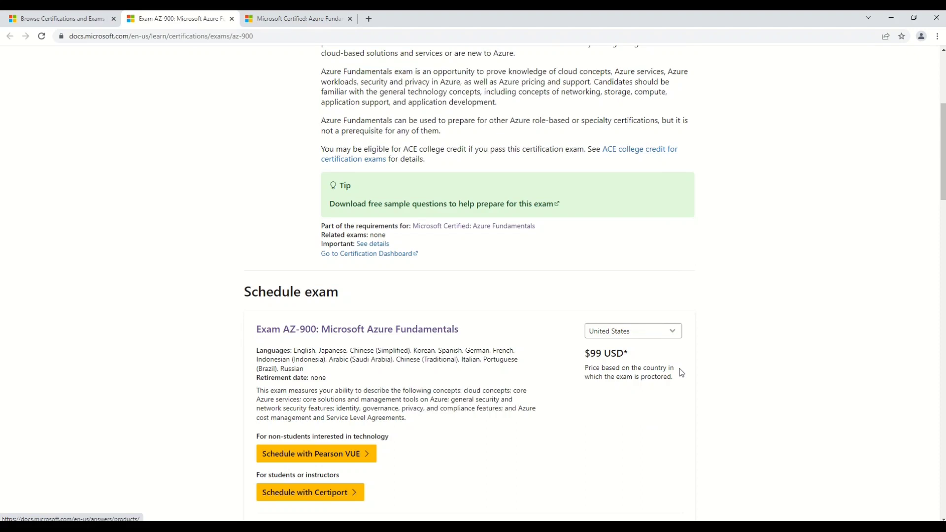